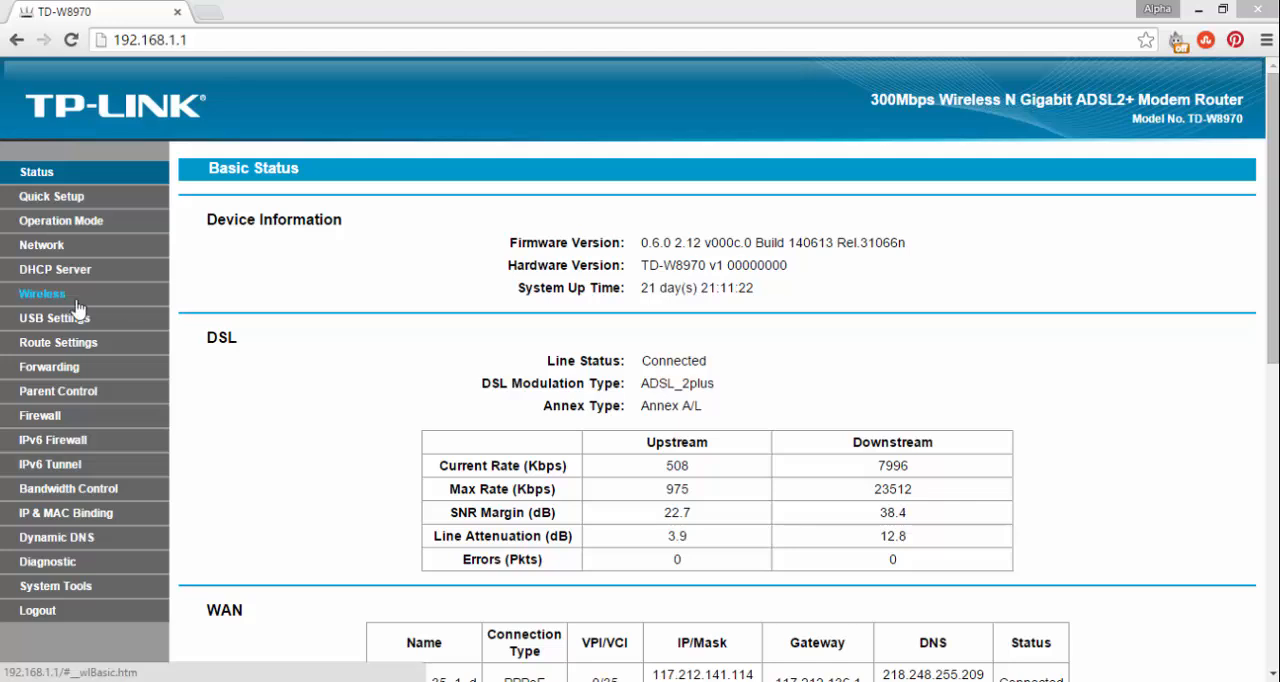
left_click(42, 293)
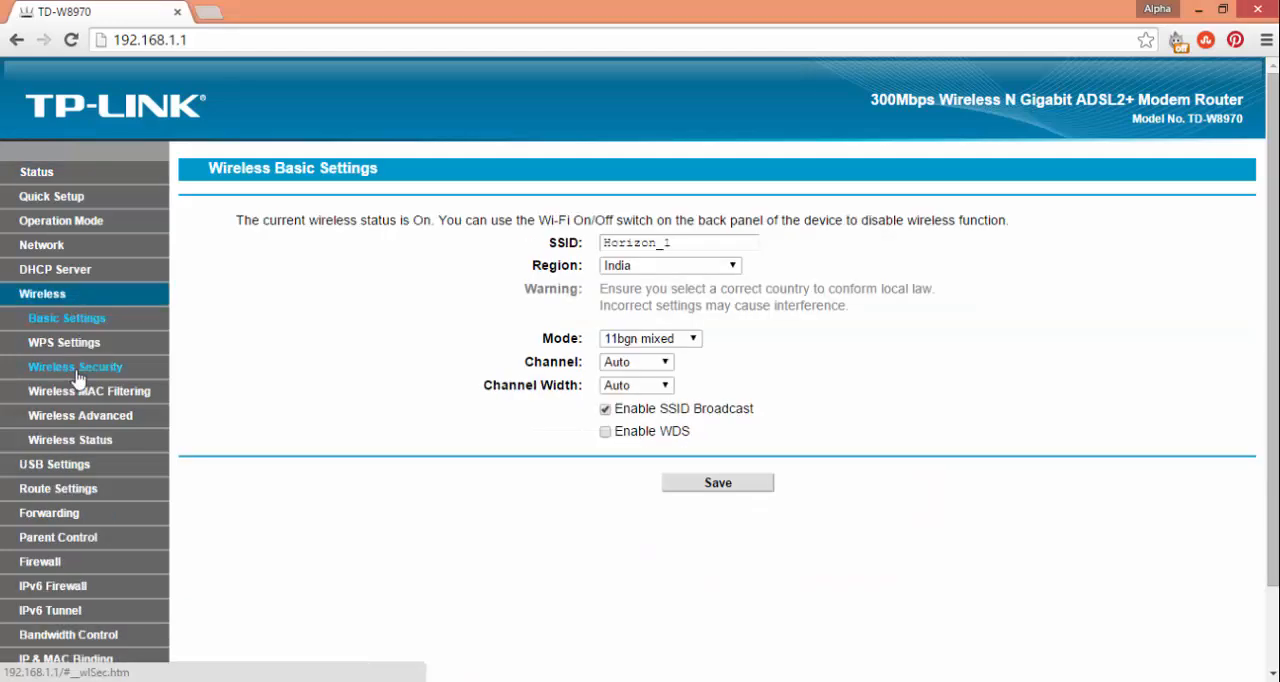
left_click(75, 366)
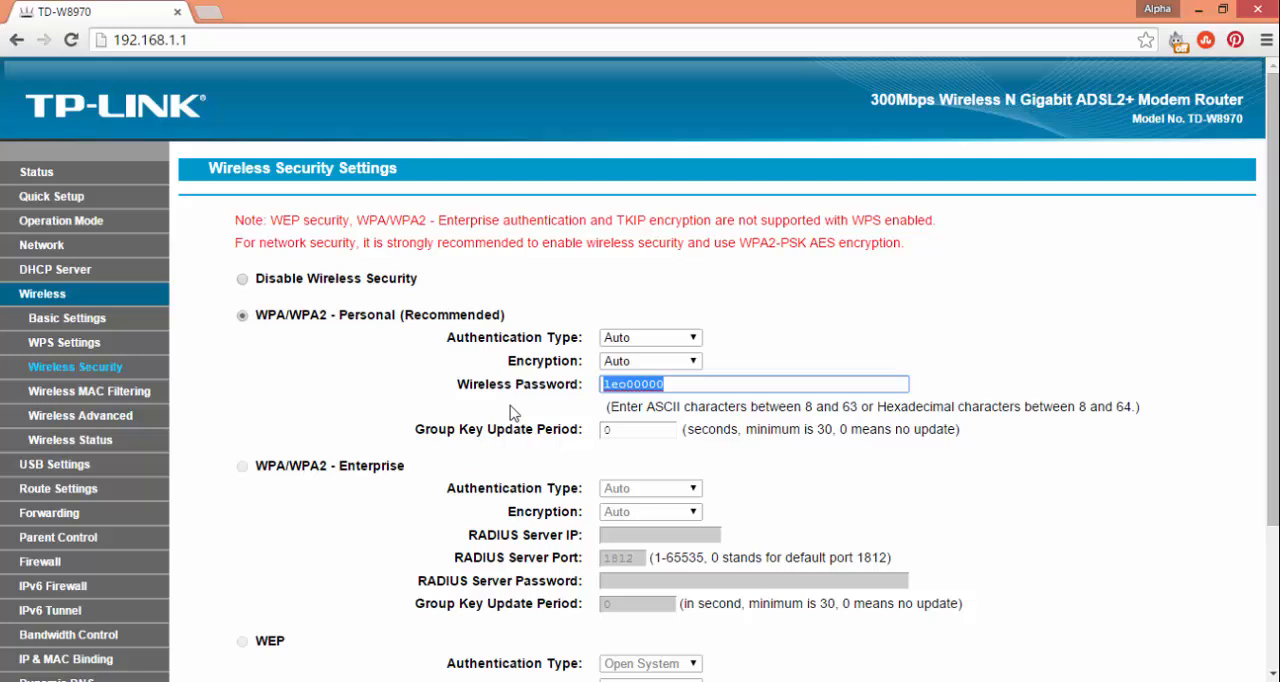
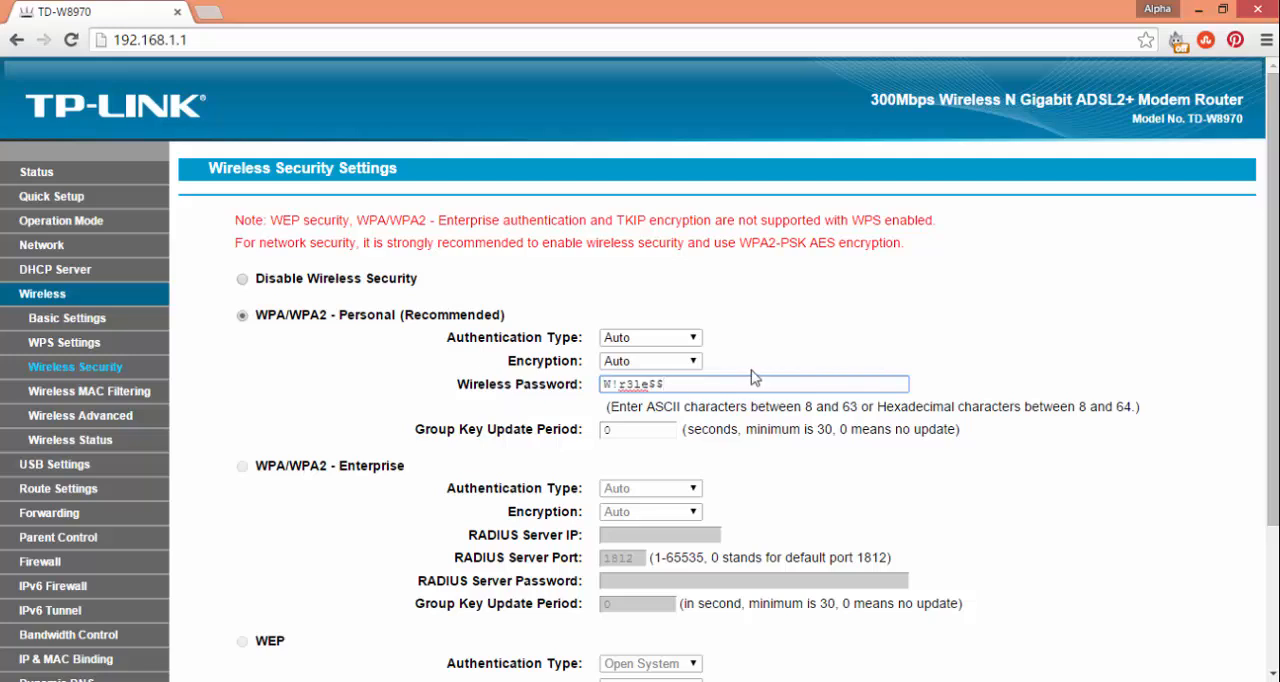
left_click(670, 383)
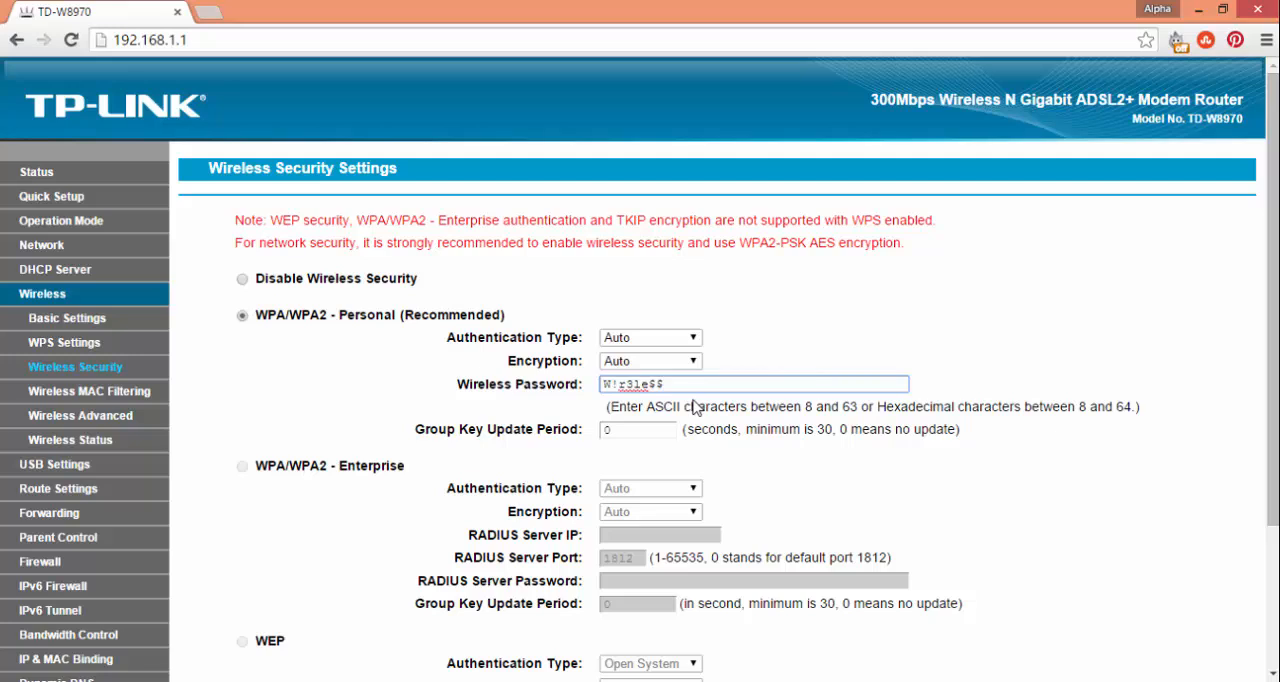
left_click(54, 269)
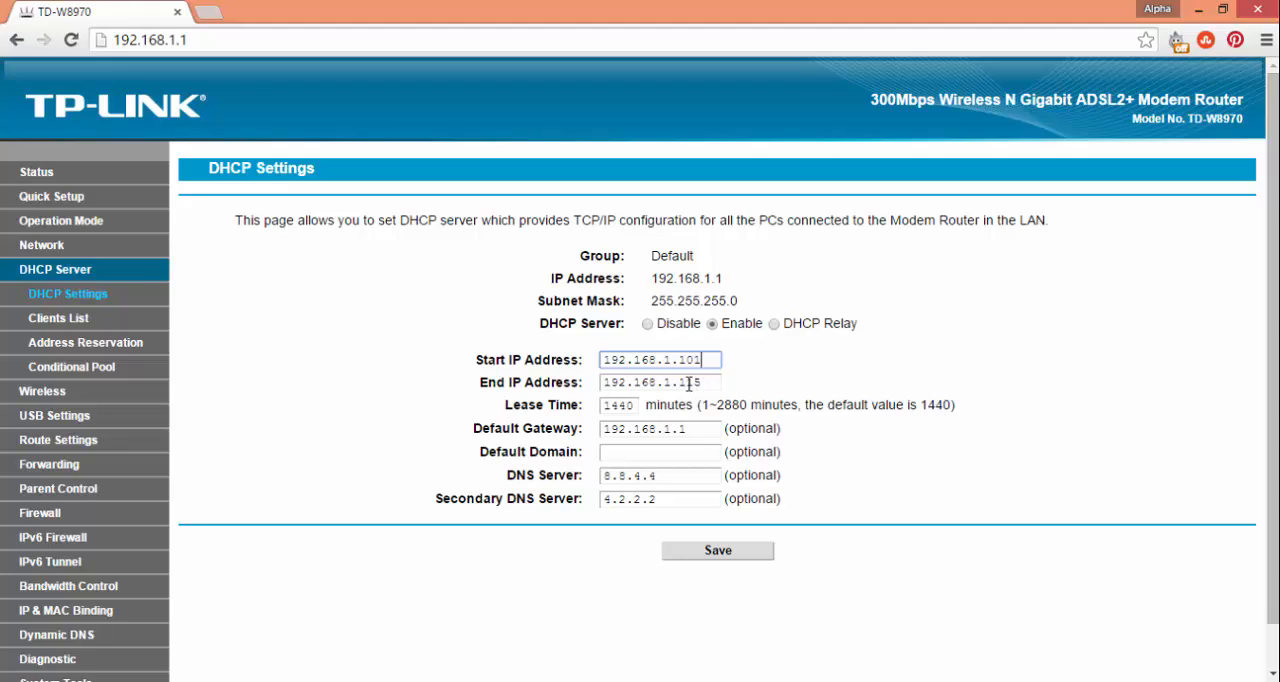
- Edit the DHCP pool's End IP Address to narrow the address range
left_click(659, 382)
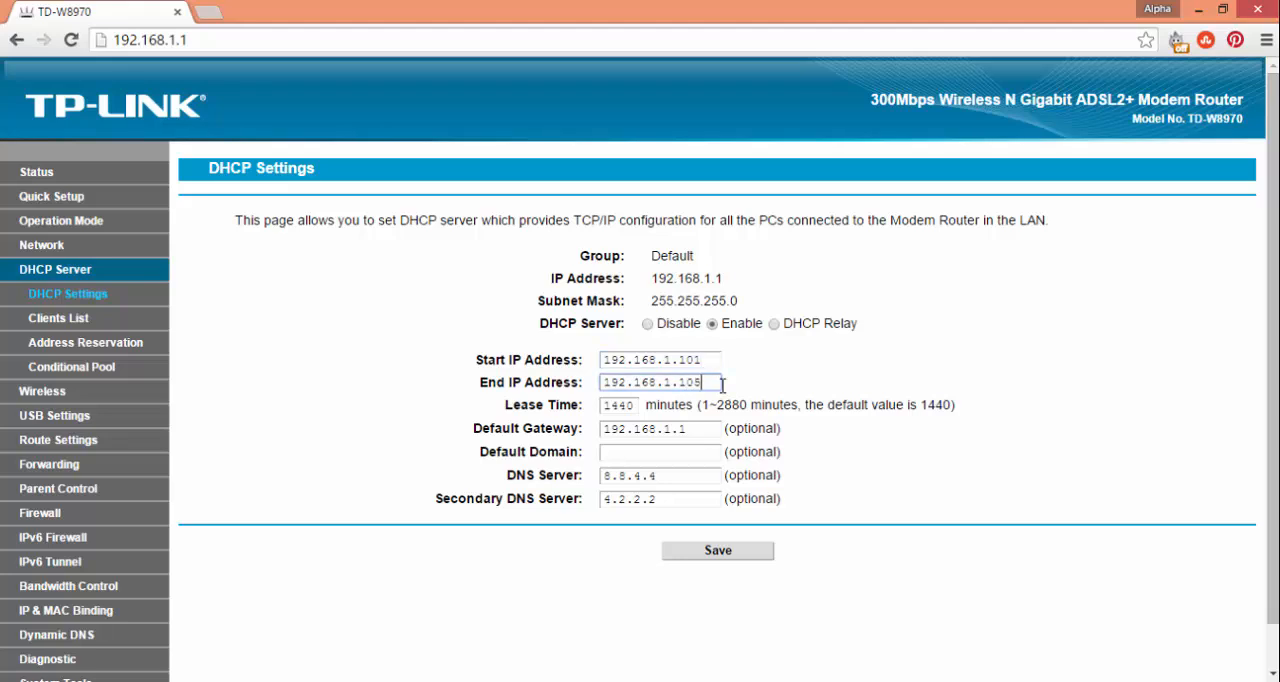
mouse_move(721, 563)
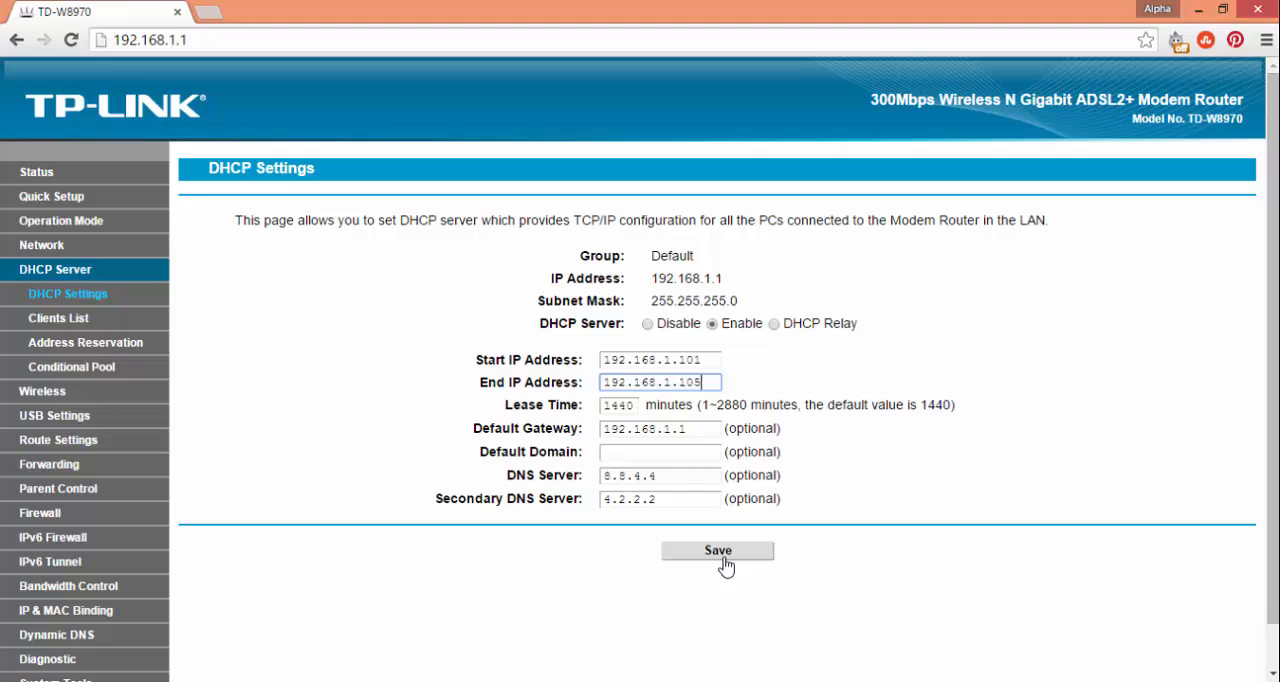
mouse_move(745, 523)
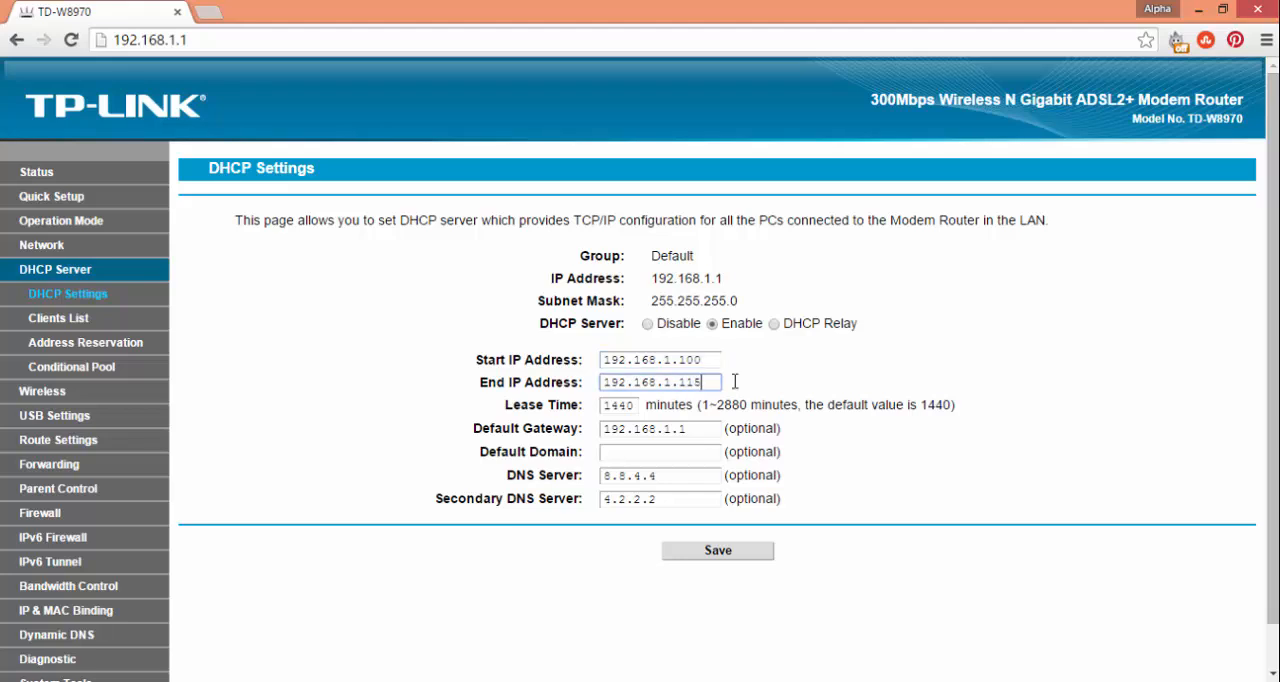
mouse_move(177, 351)
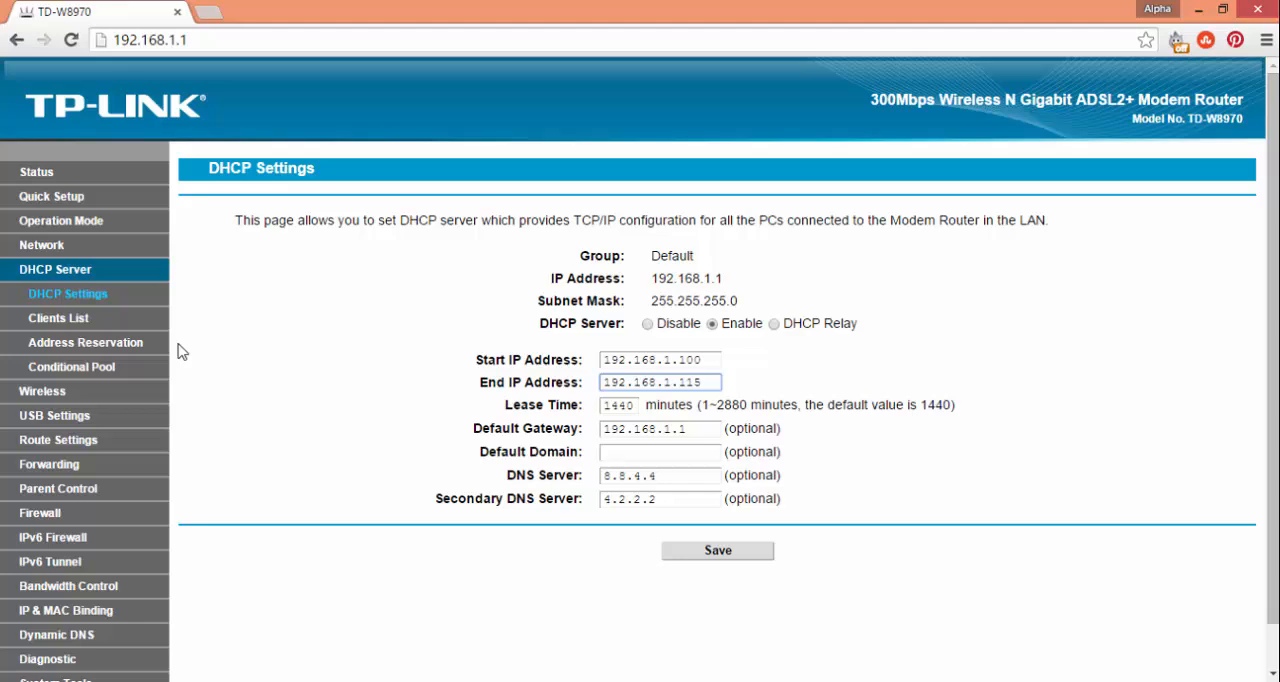
- Add an enabled reservation mapping MAC E4:92:FB:F5:90:C3 to 192.168.1.111 and save it
left_click(85, 342)
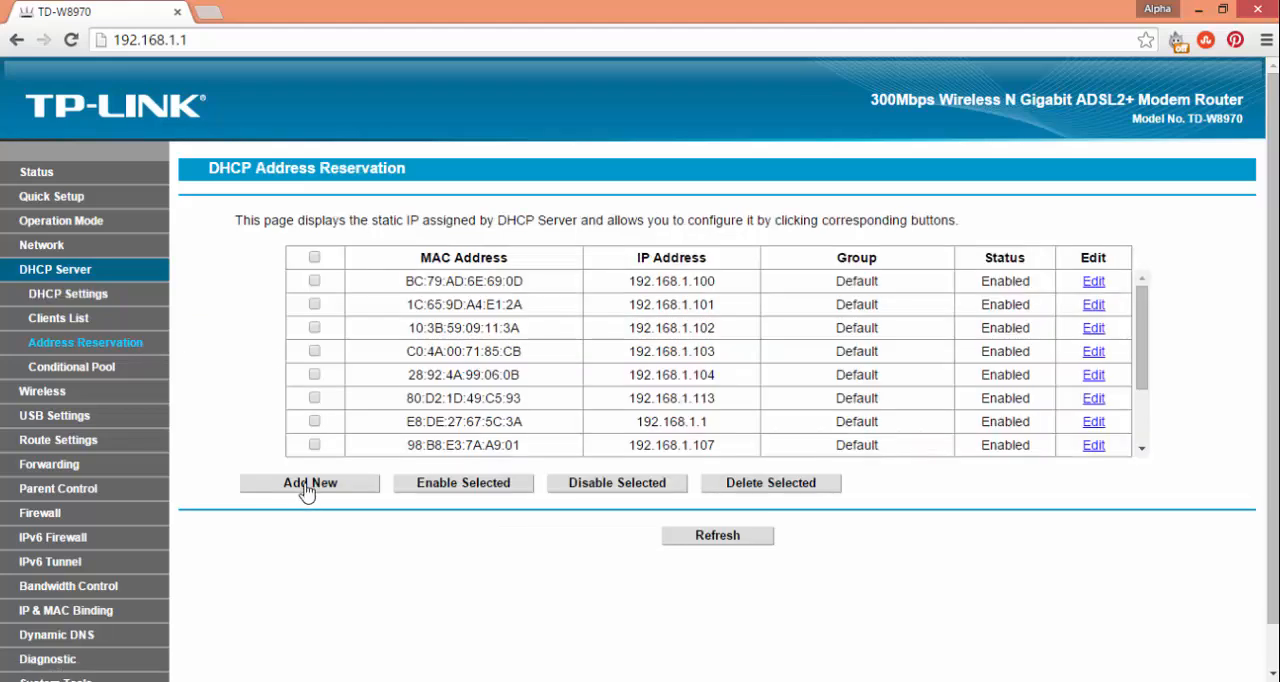
left_click(310, 483)
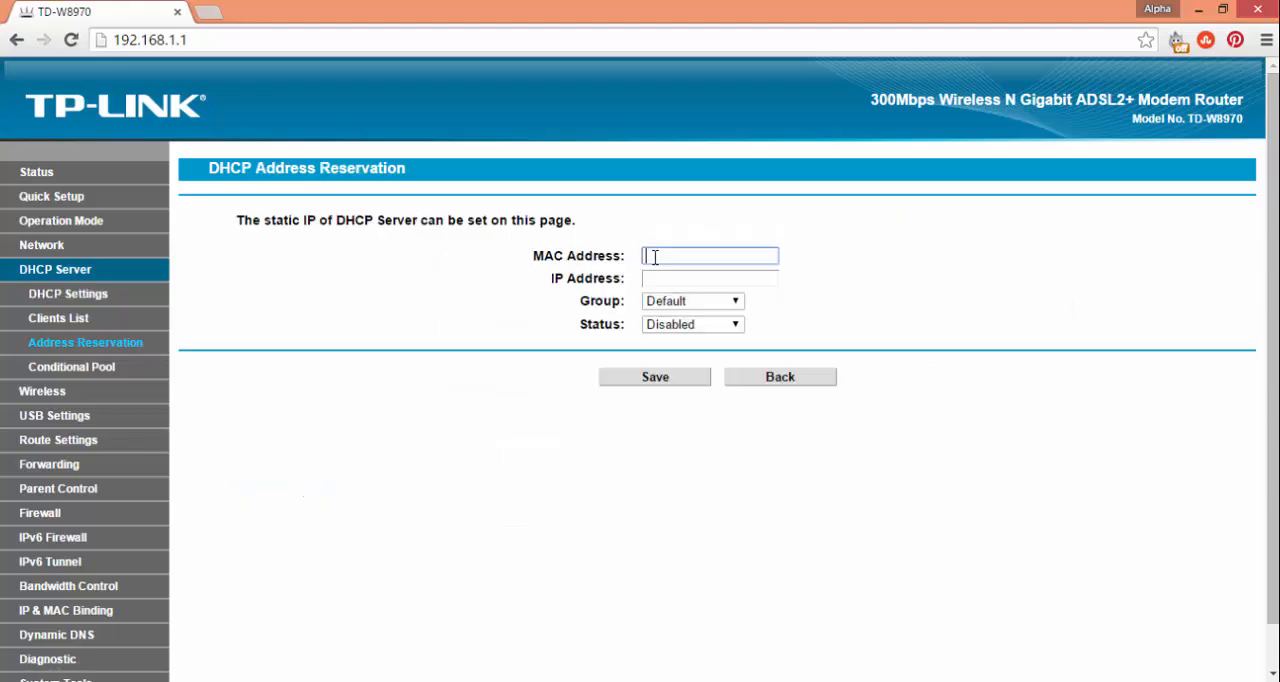
type("E4:92:FB:F5:90:C3")
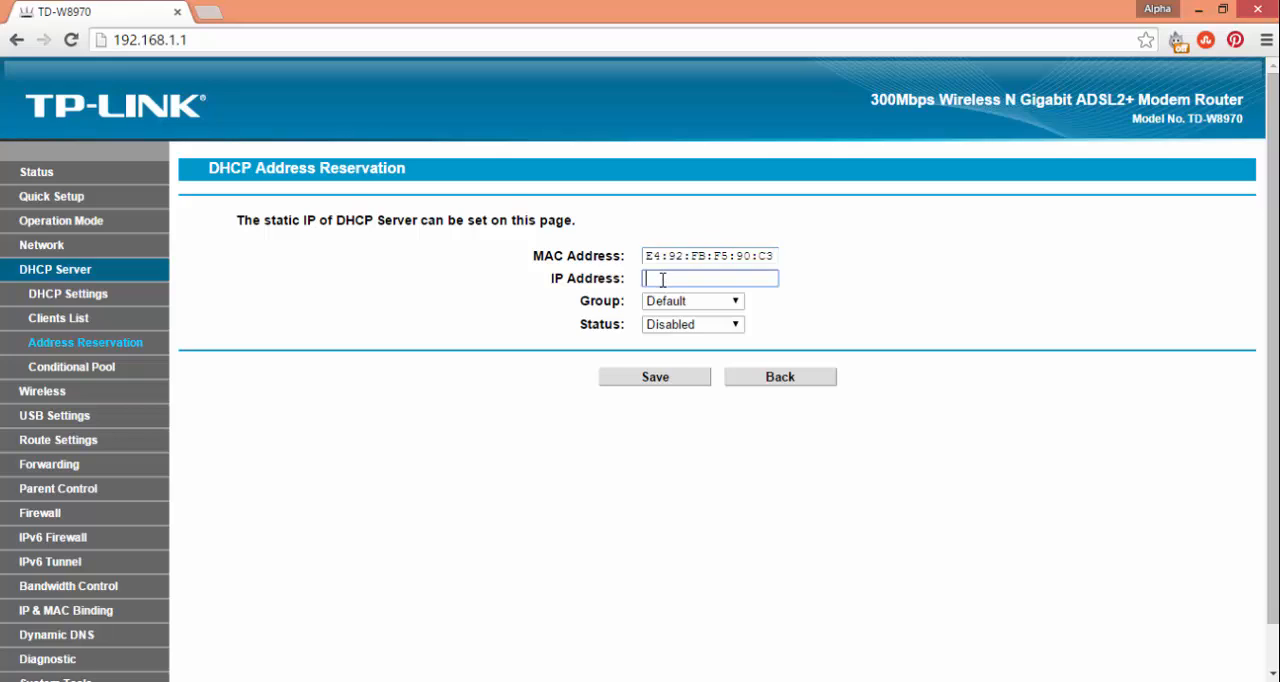
type("192.")
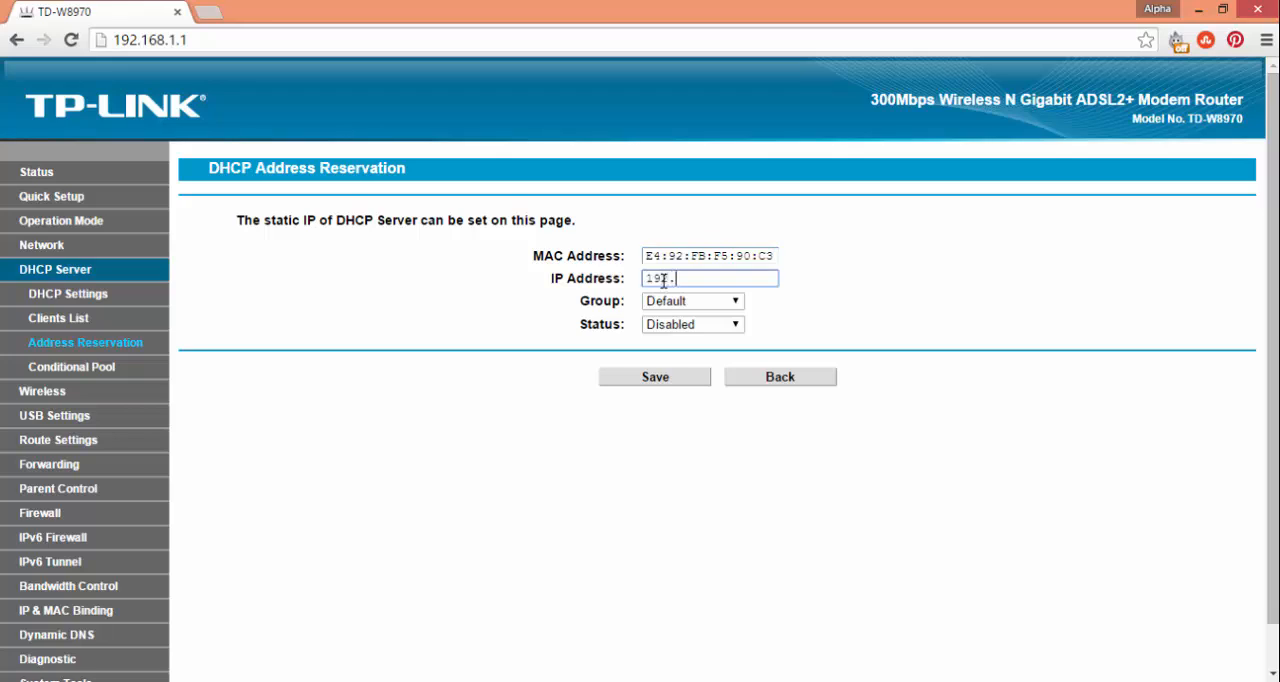
type("168.1.111")
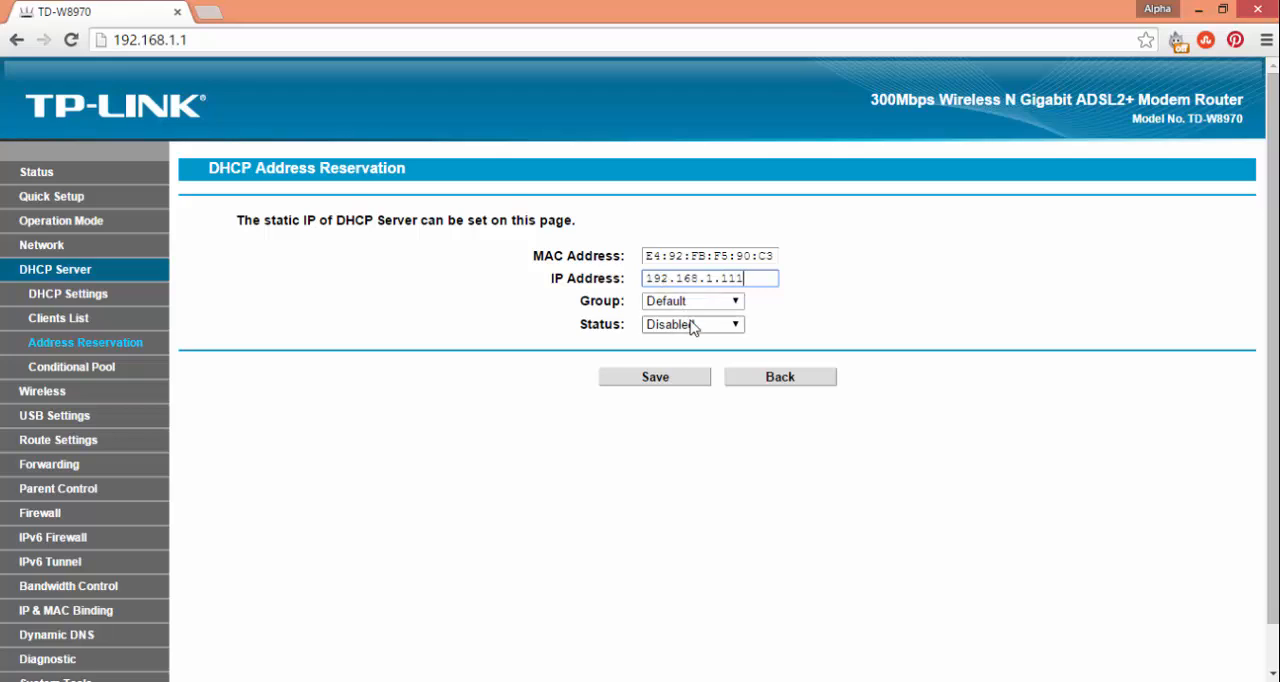
left_click(693, 324)
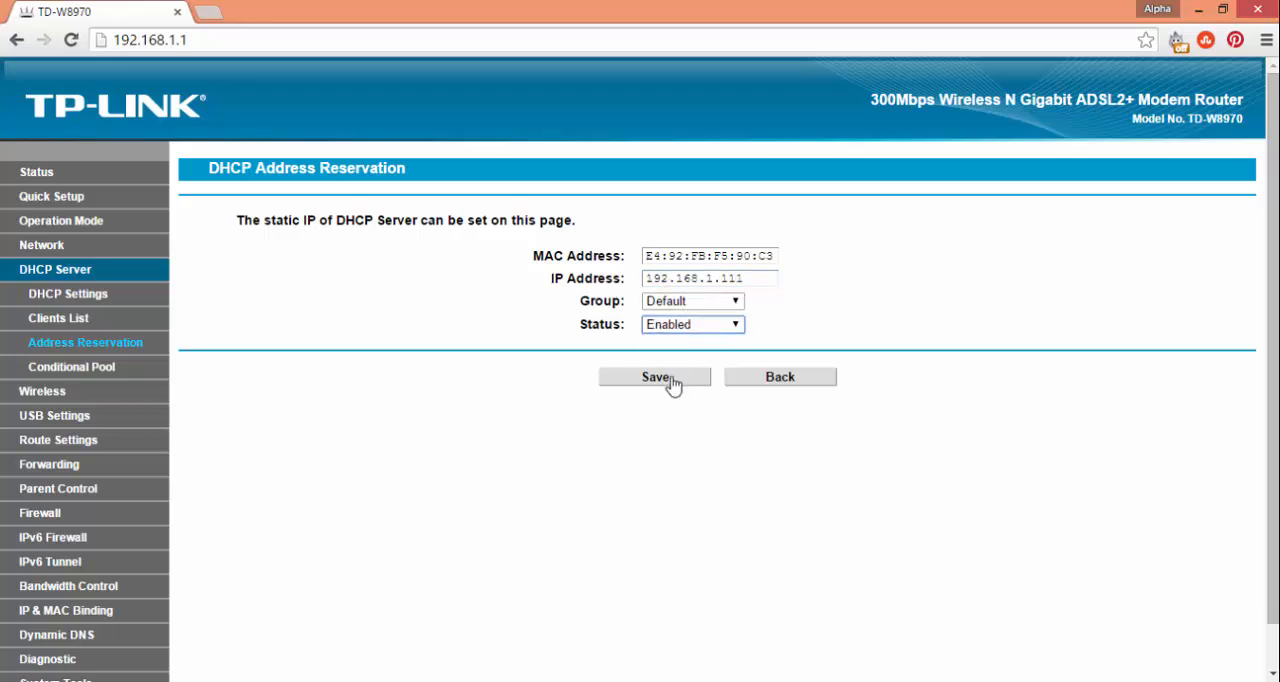
left_click(654, 377)
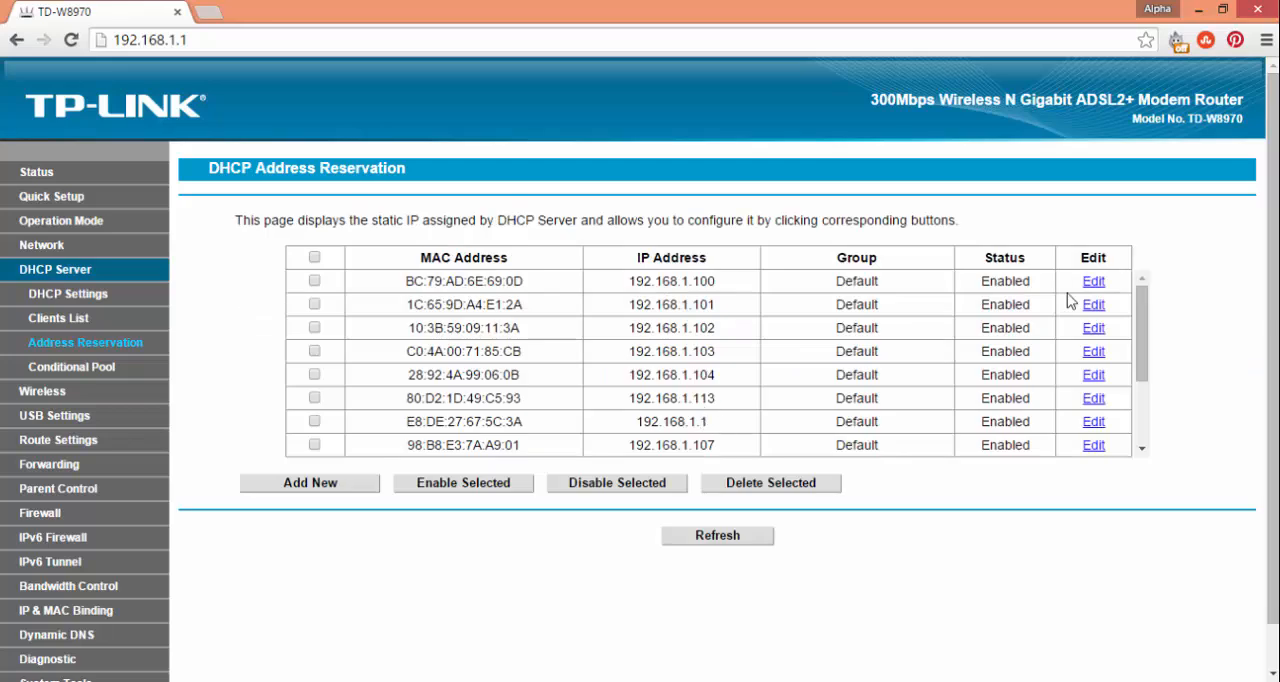
scroll("down", 3)
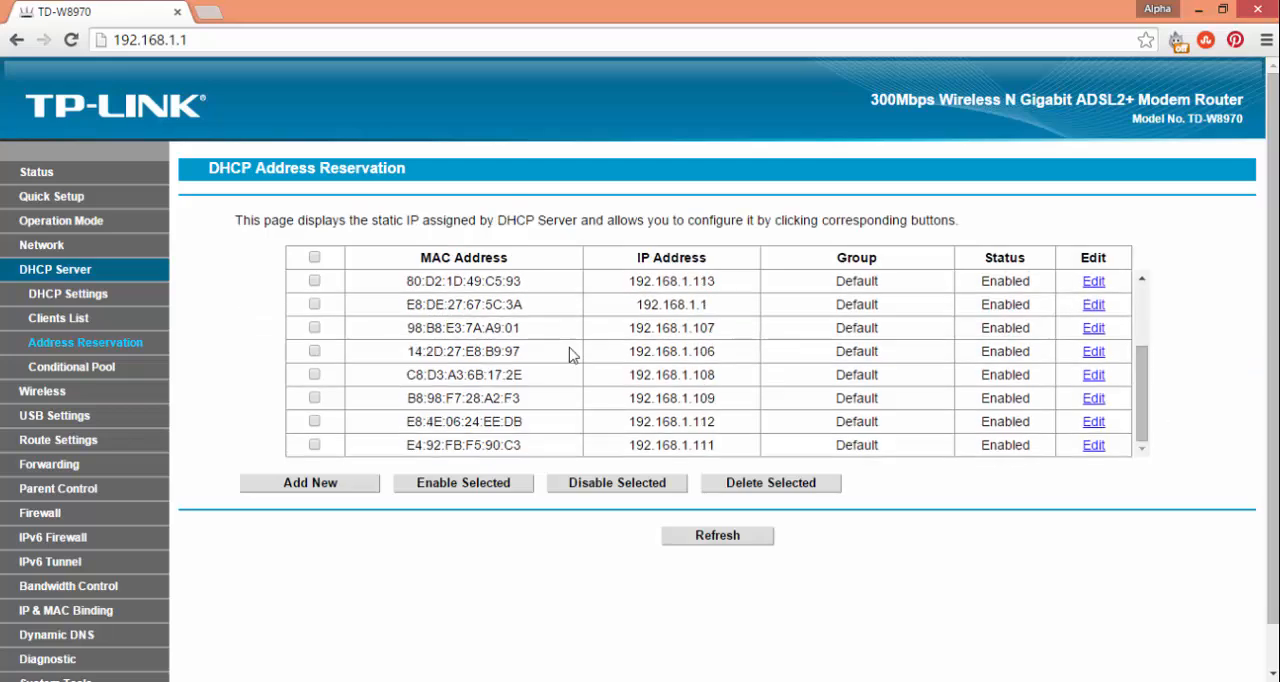
left_click(671, 421)
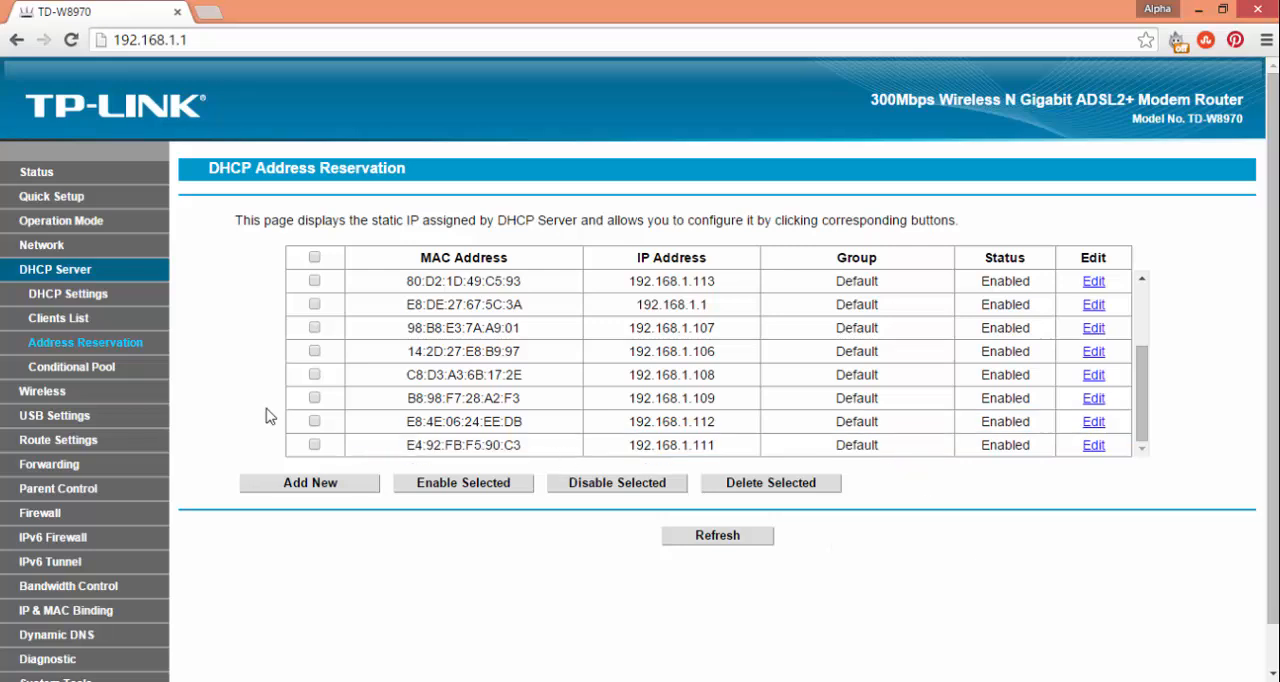
- Confirm in the DHCP clients list that E4:92:FB:F5:90:C3 holds 192.168.1.111, then open Wireless
left_click(58, 317)
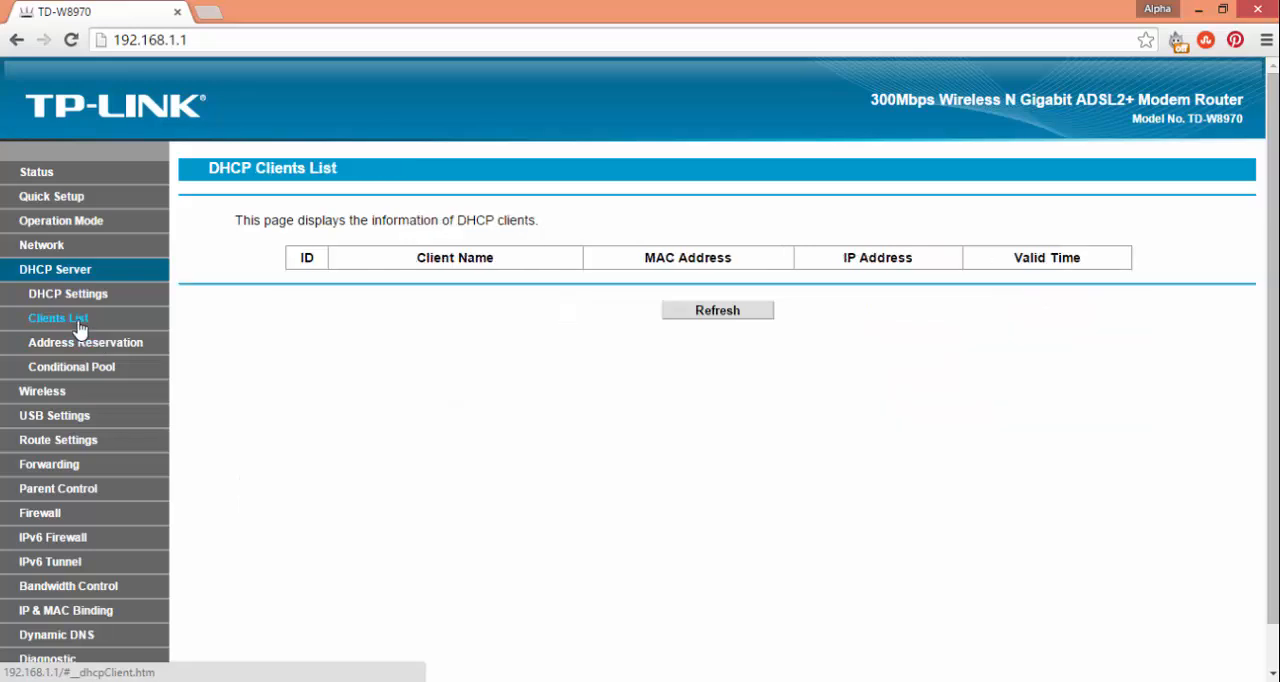
left_click(717, 309)
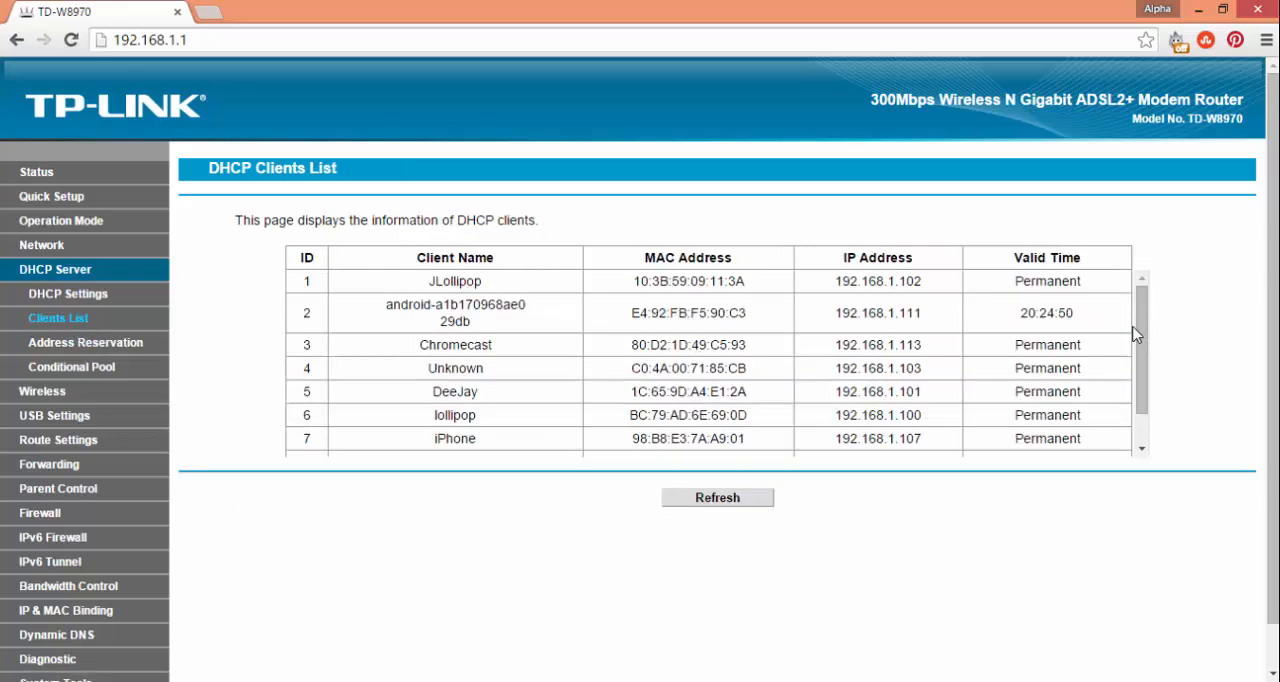
left_click(42, 293)
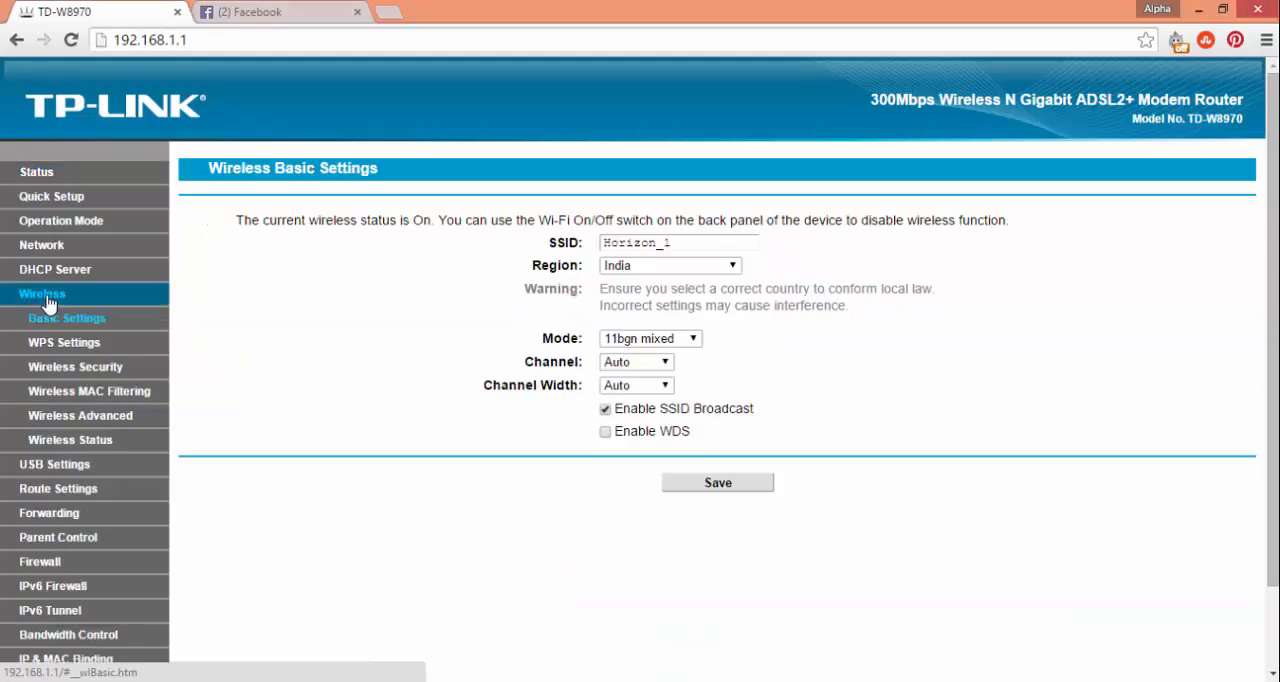
left_click(70, 439)
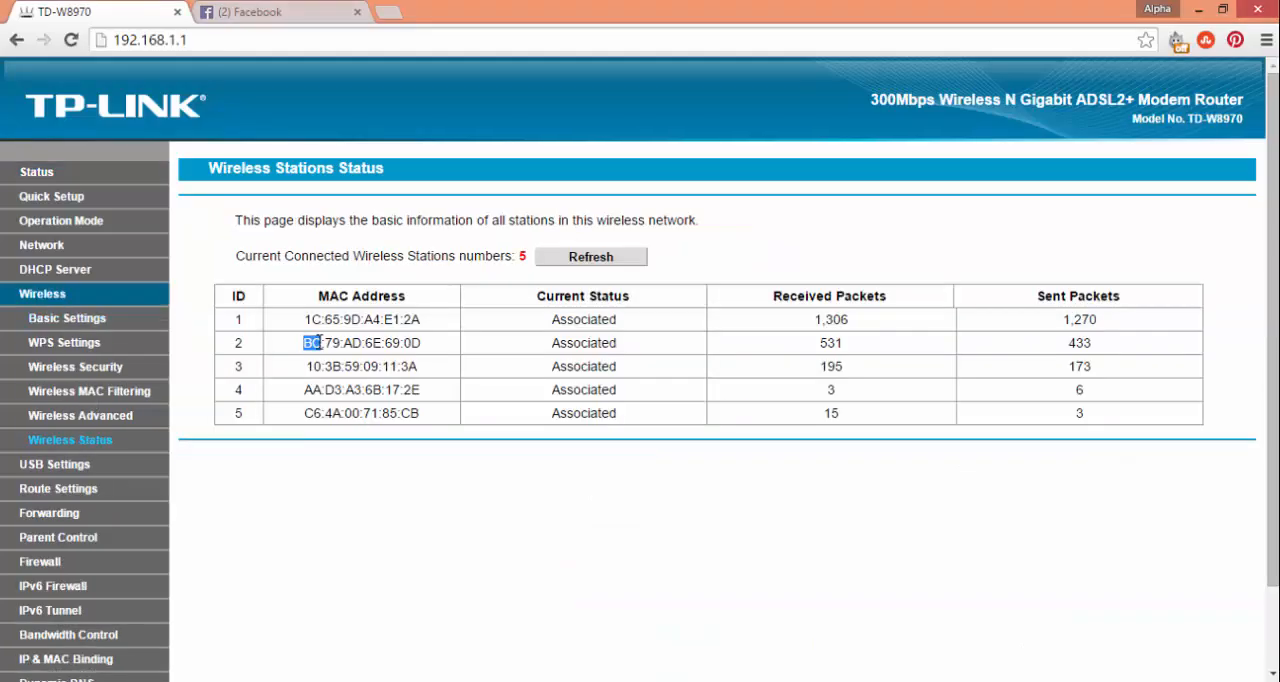
mouse_move(125, 402)
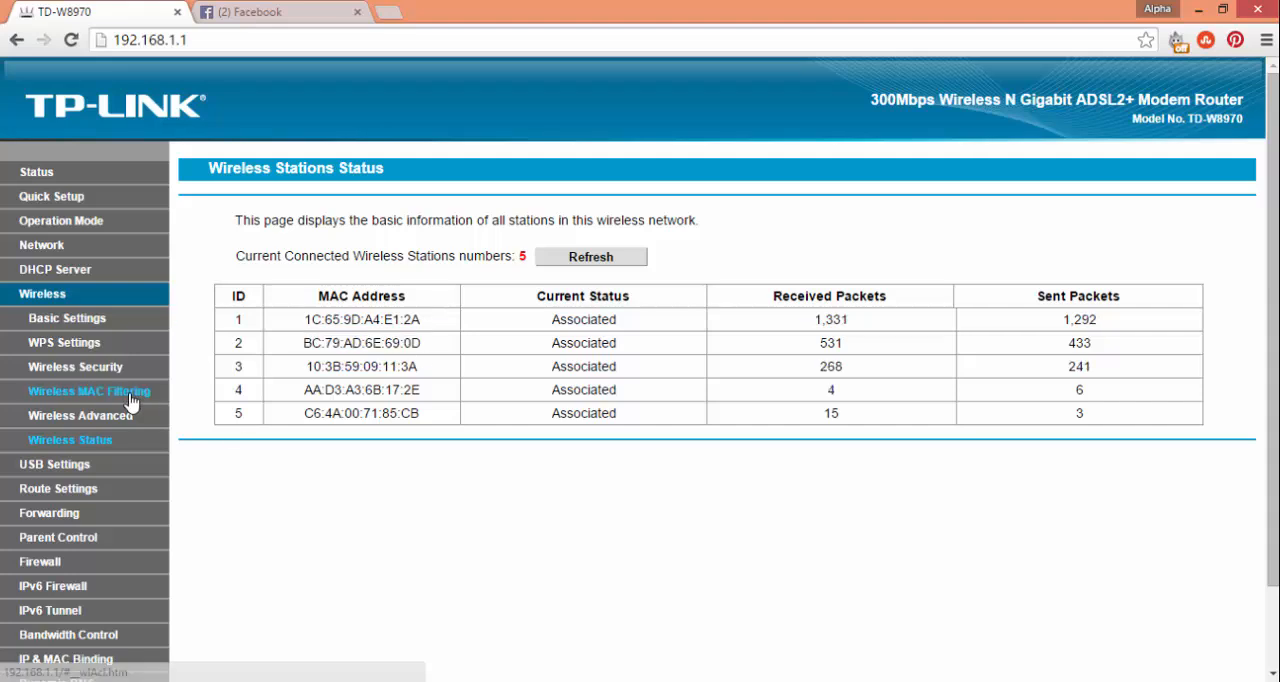
left_click(89, 391)
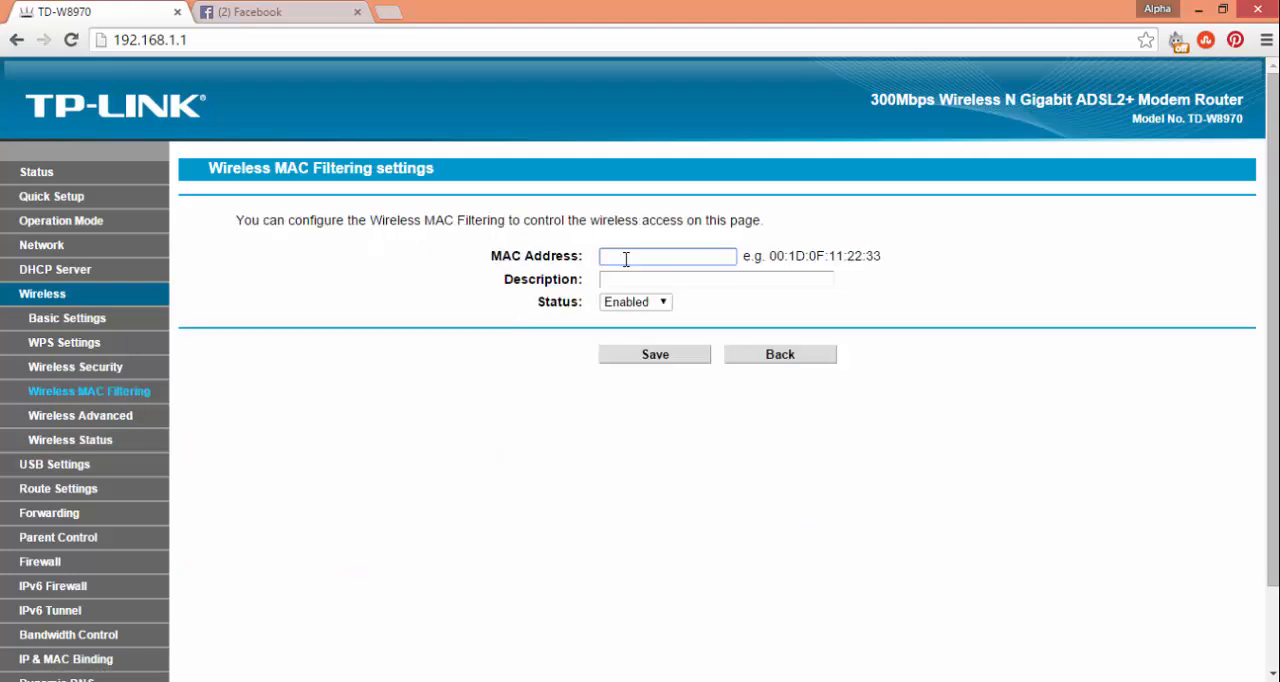
type("unknown pe")
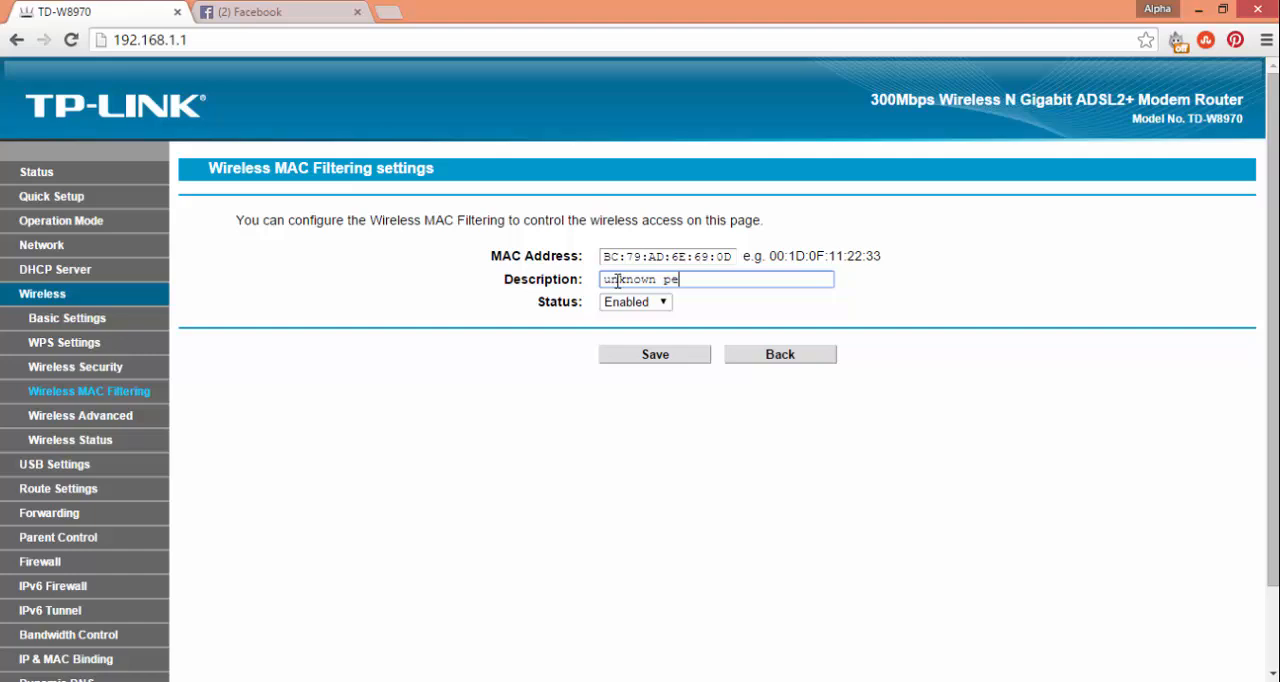
left_click(654, 354)
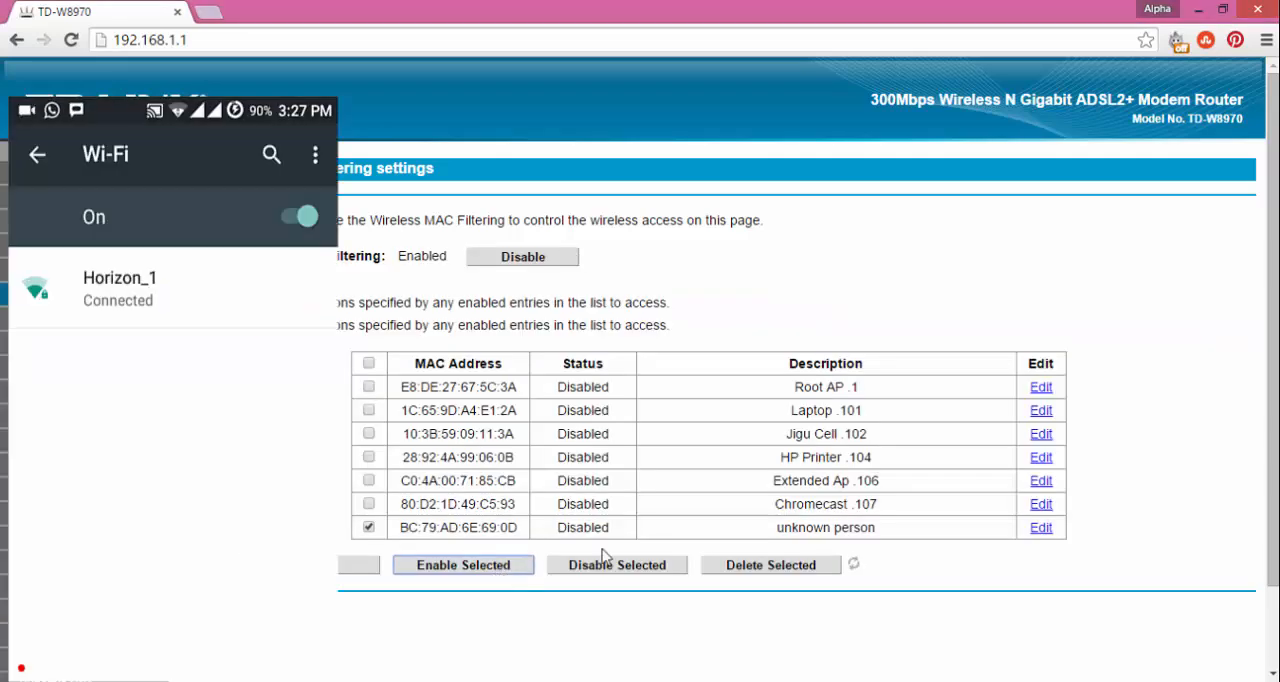
- Enable the 'unknown person' MAC filter entry and go to Bandwidth Control
left_click(463, 564)
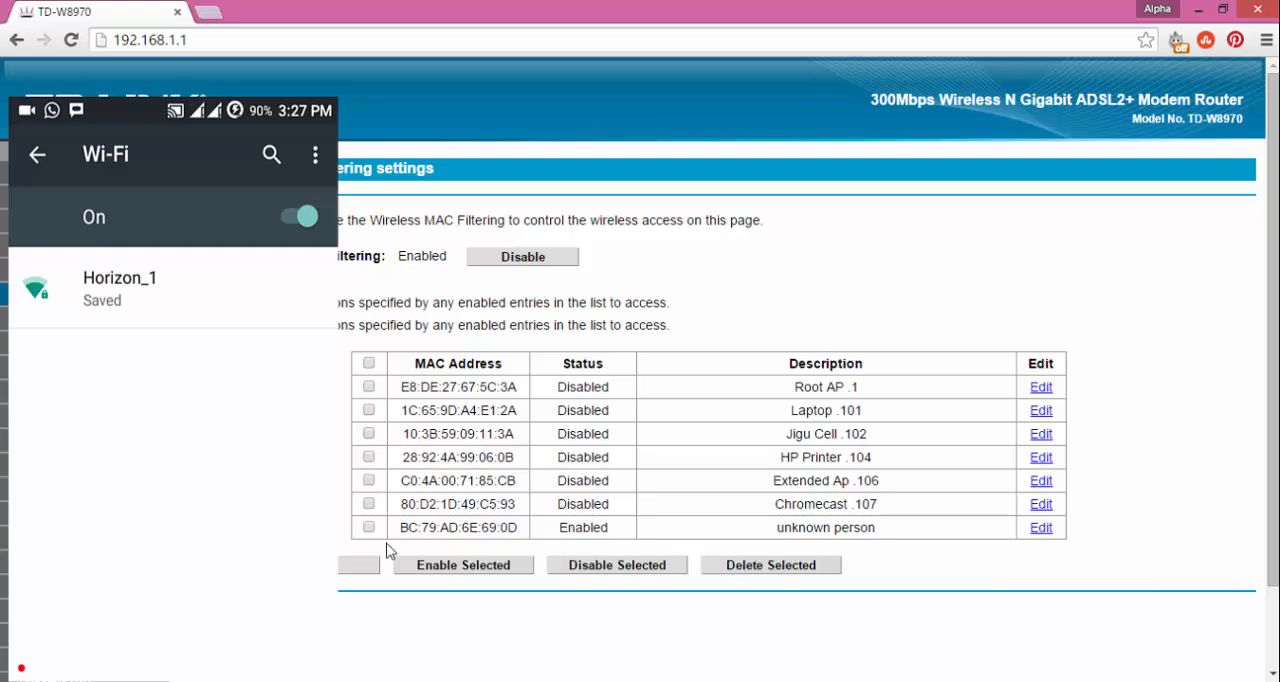
left_click(616, 565)
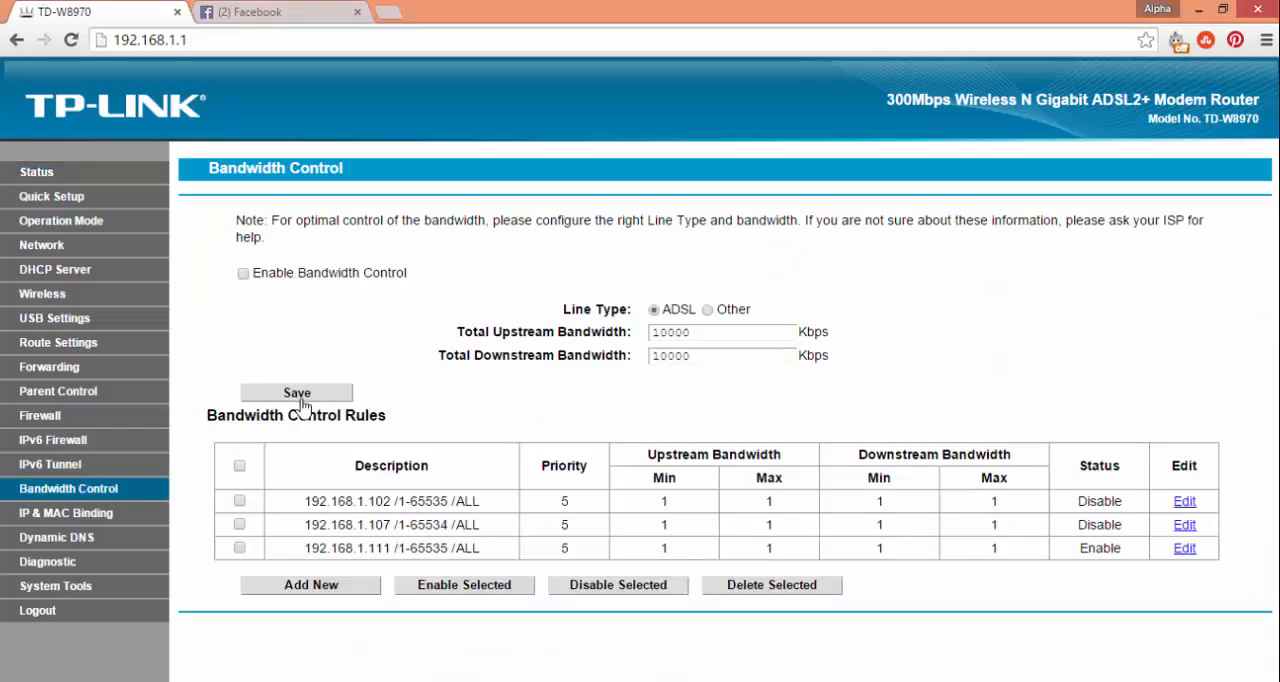
- Enable bandwidth control and save a rule for 192.168.1.100, ports 1–65535, rates 5/10 Kbps
left_click(242, 273)
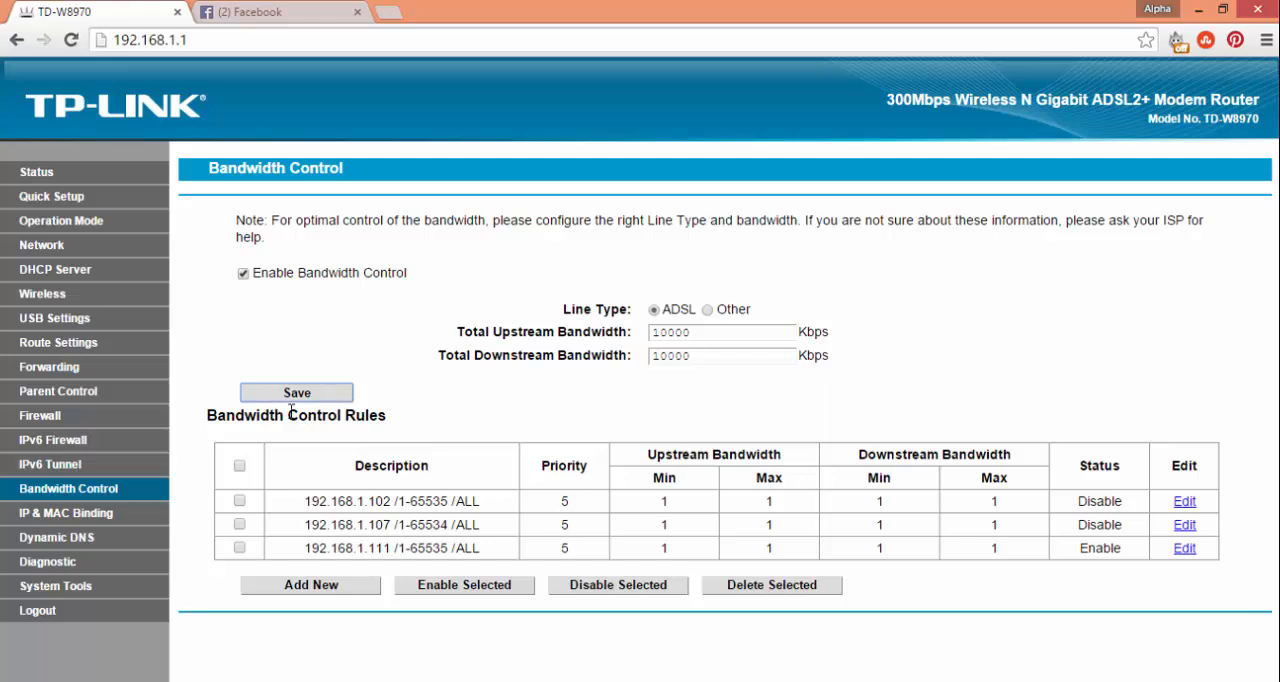
left_click(310, 585)
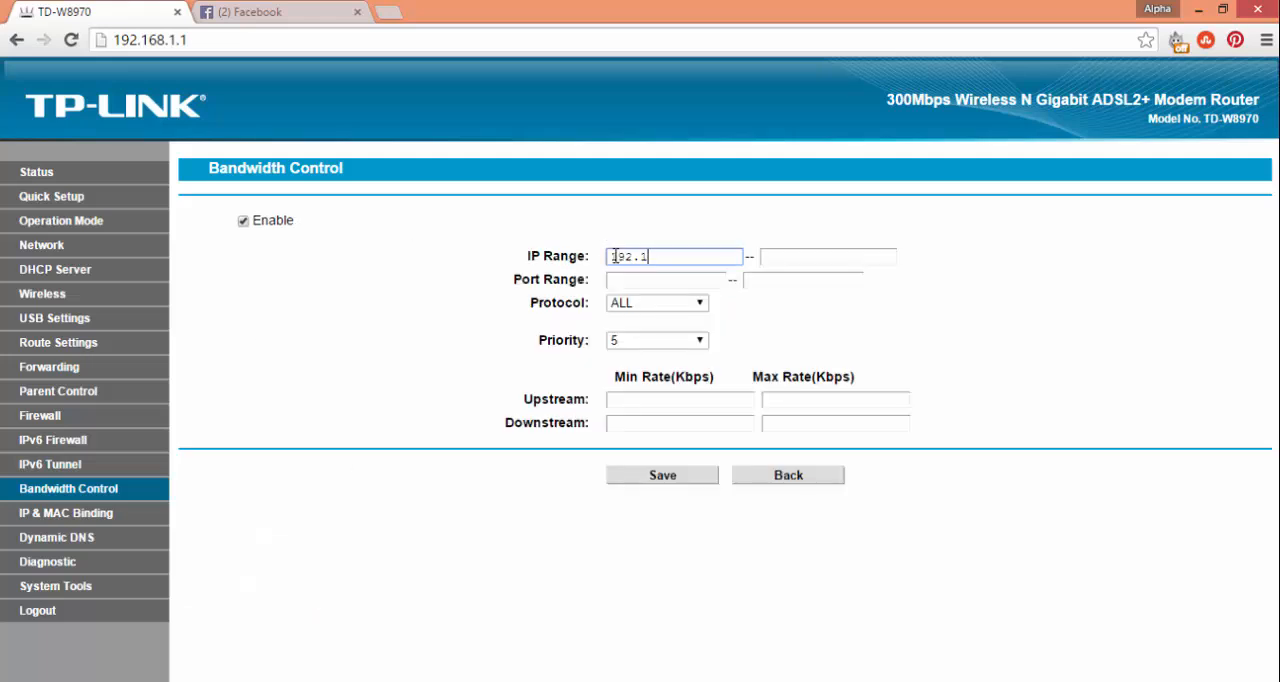
type("192.168.1.100")
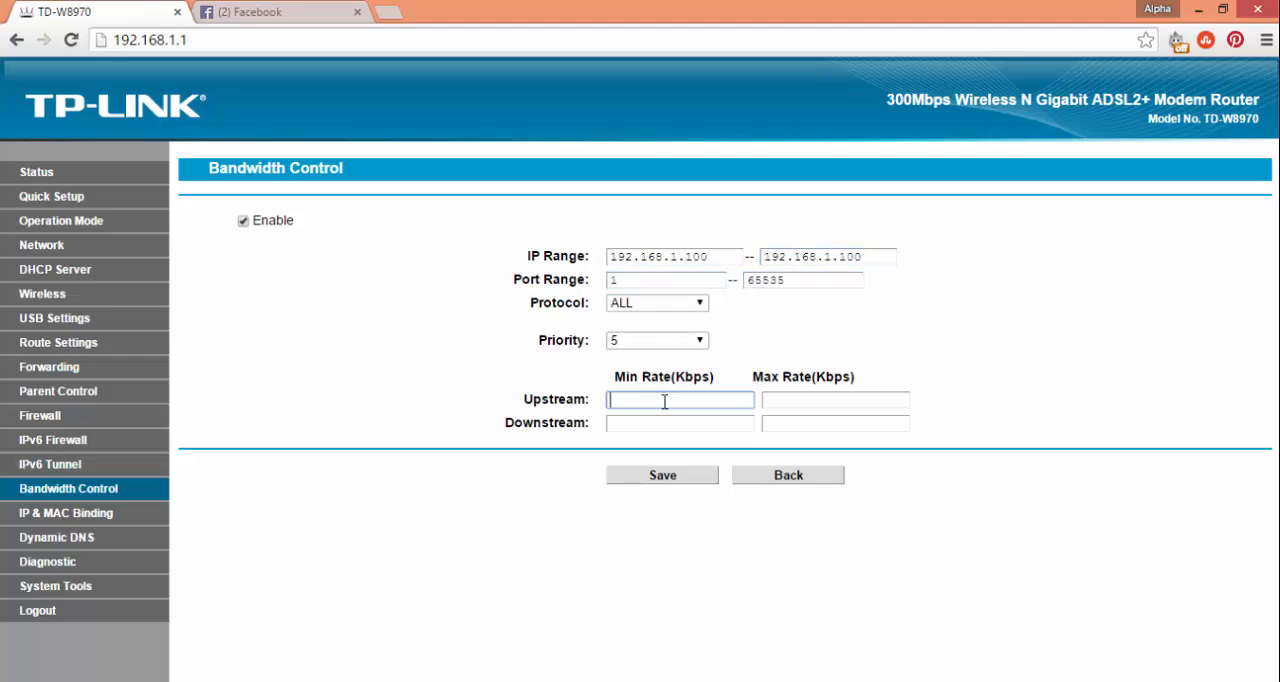
left_click(678, 423)
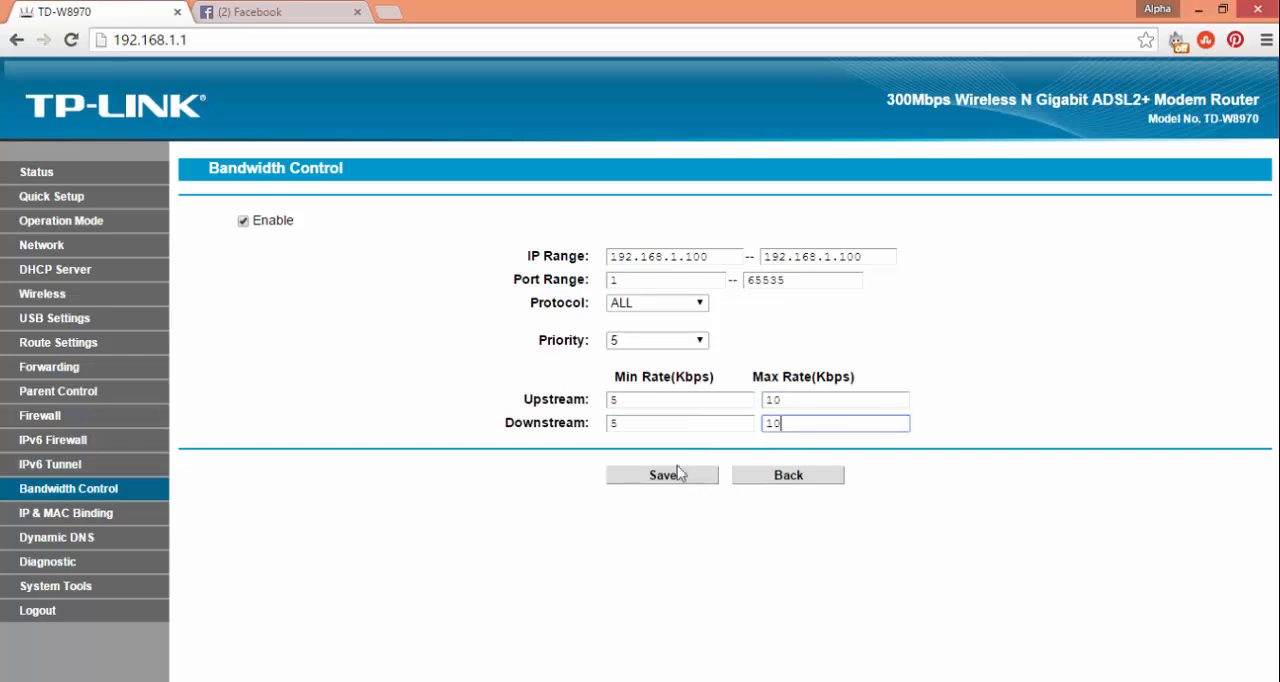
left_click(662, 475)
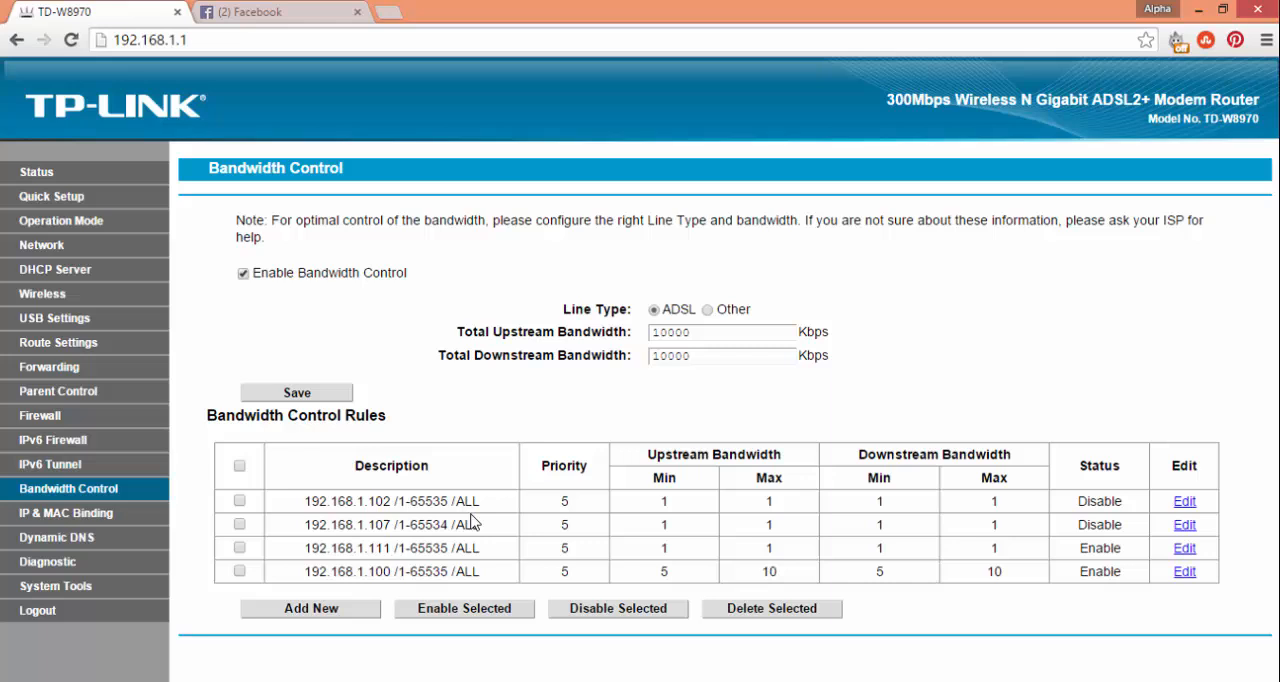